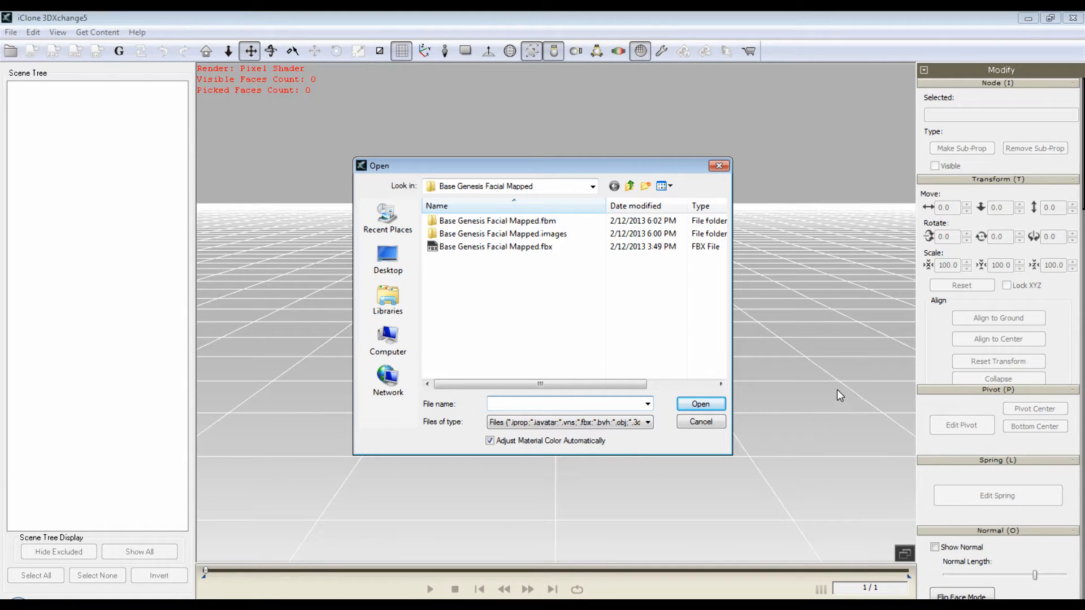
Select Base Genesis Facial Mapped.fbx in the Open dialog and open it.
left_click(495, 247)
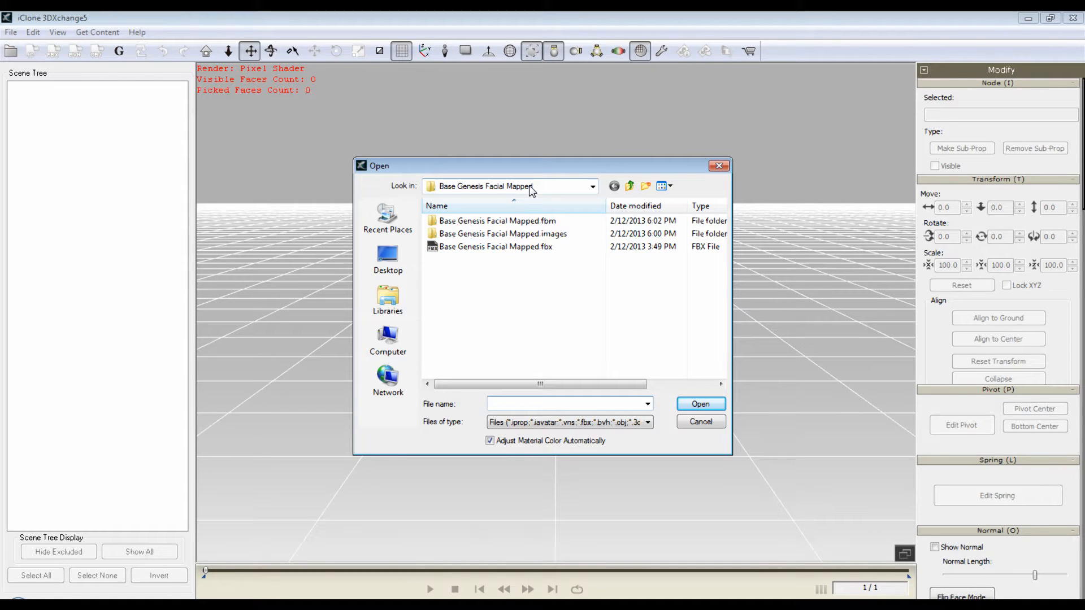
left_click(496, 246)
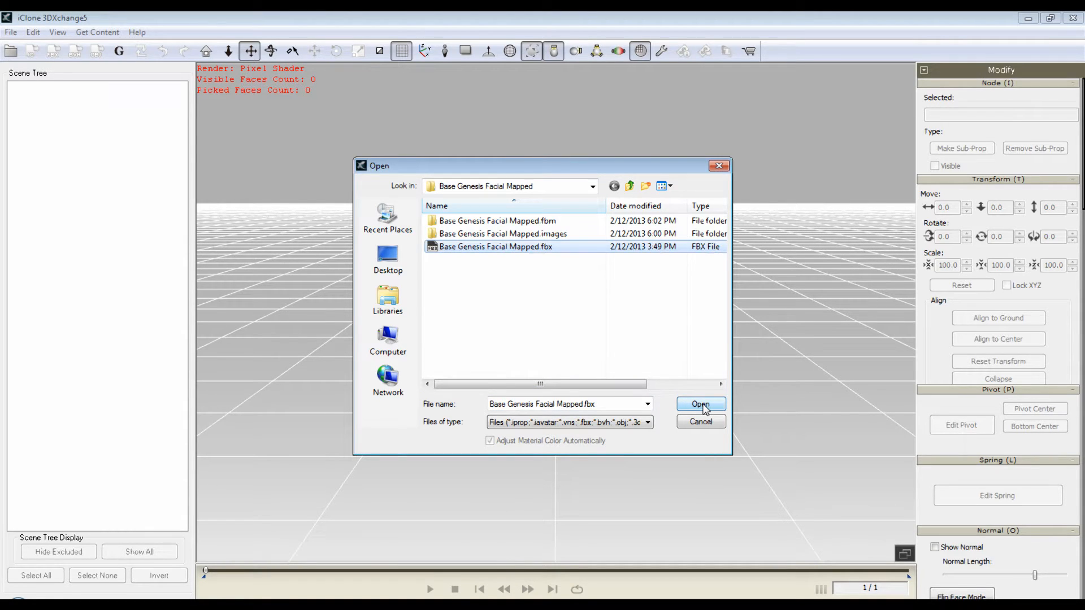
left_click(701, 403)
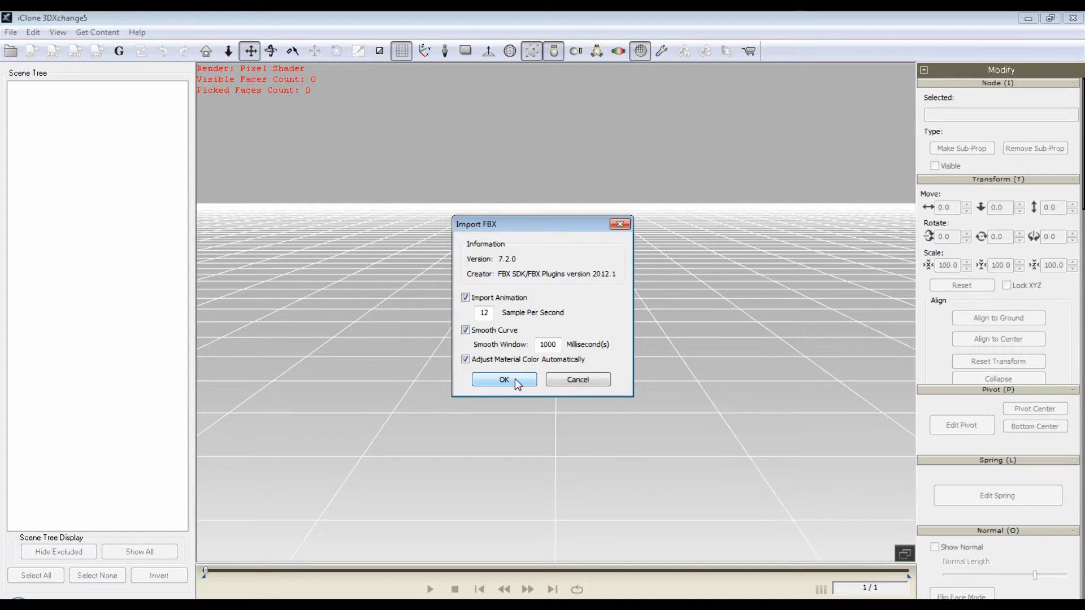
Accept the FBX import settings and convert the Daz4Genesis character to a talking character.
left_click(504, 379)
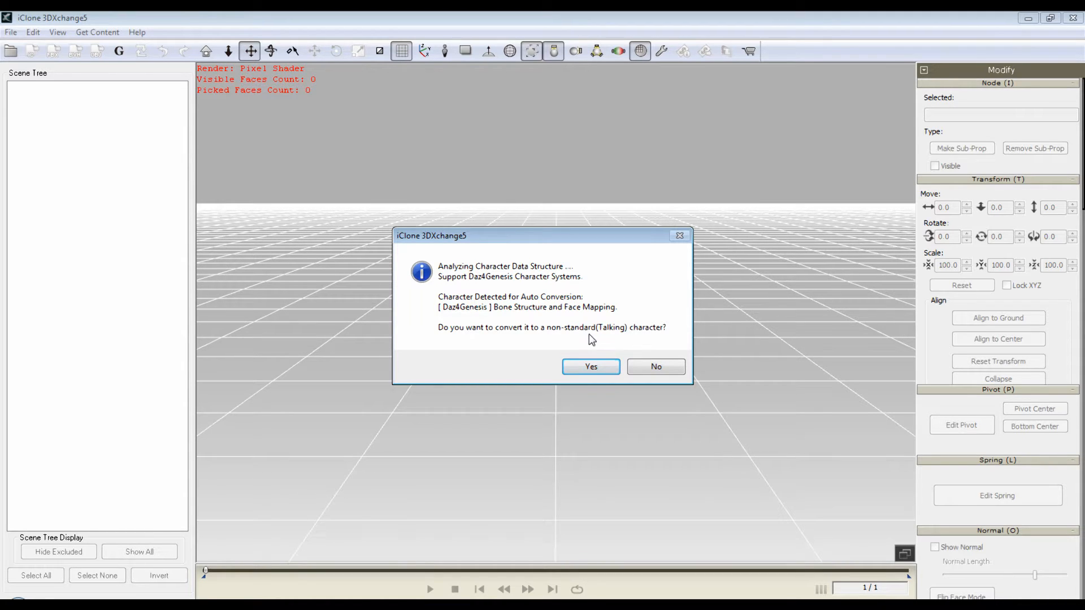
left_click(590, 367)
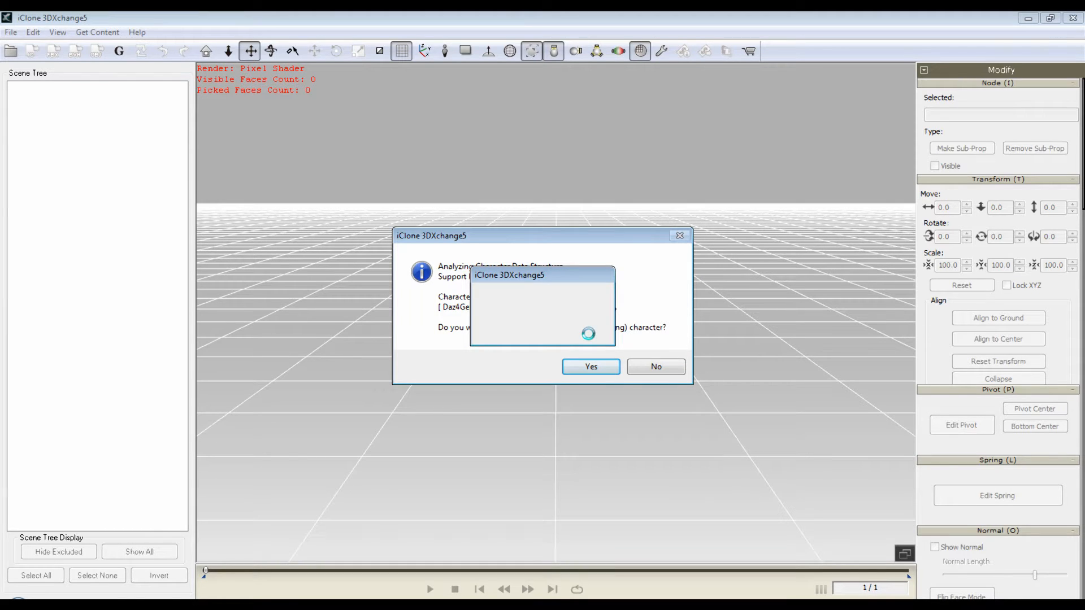
Let the conversion finish and dismiss the motion library update notice.
left_click(590, 367)
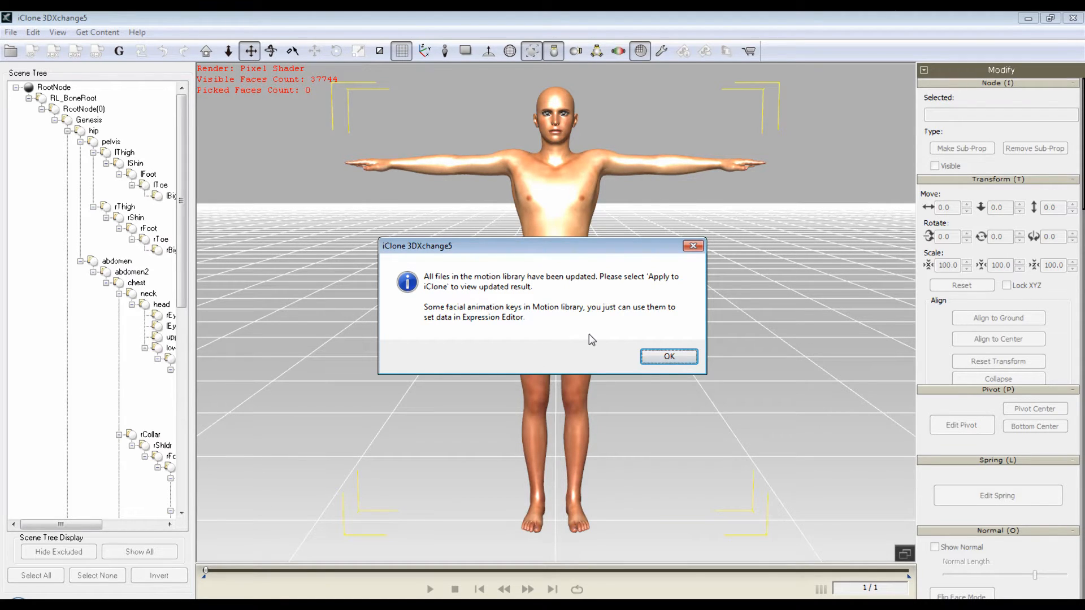
mouse_move(552, 310)
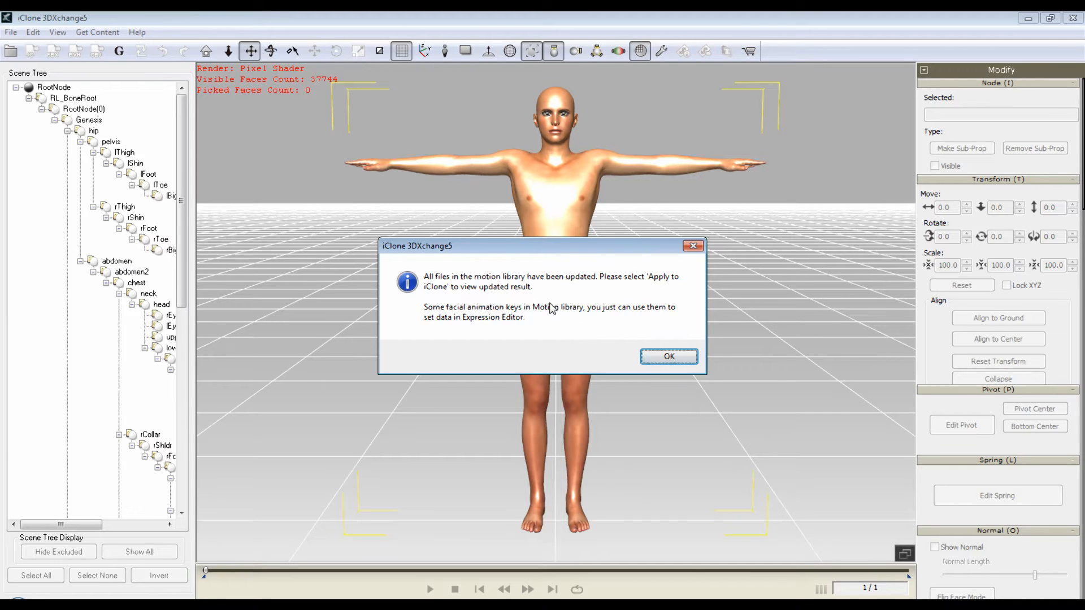
mouse_move(629, 184)
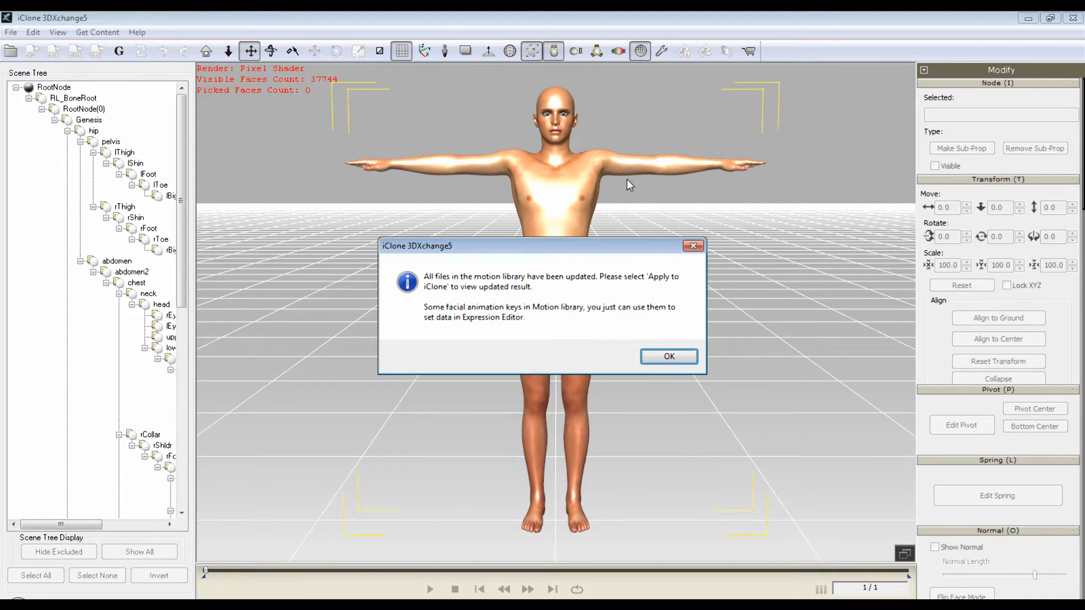
mouse_move(681, 209)
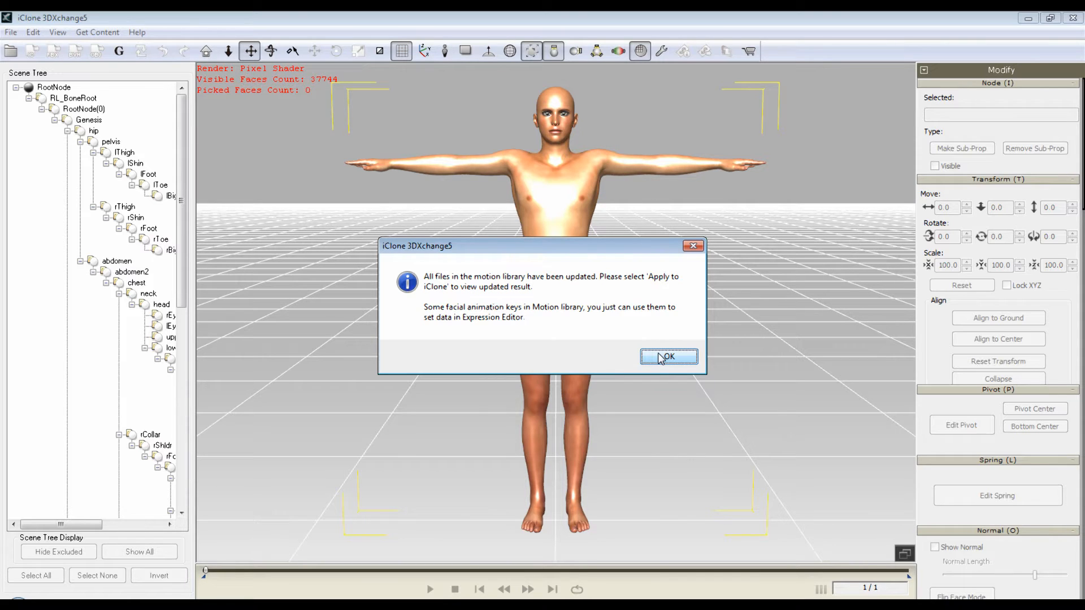
left_click(669, 357)
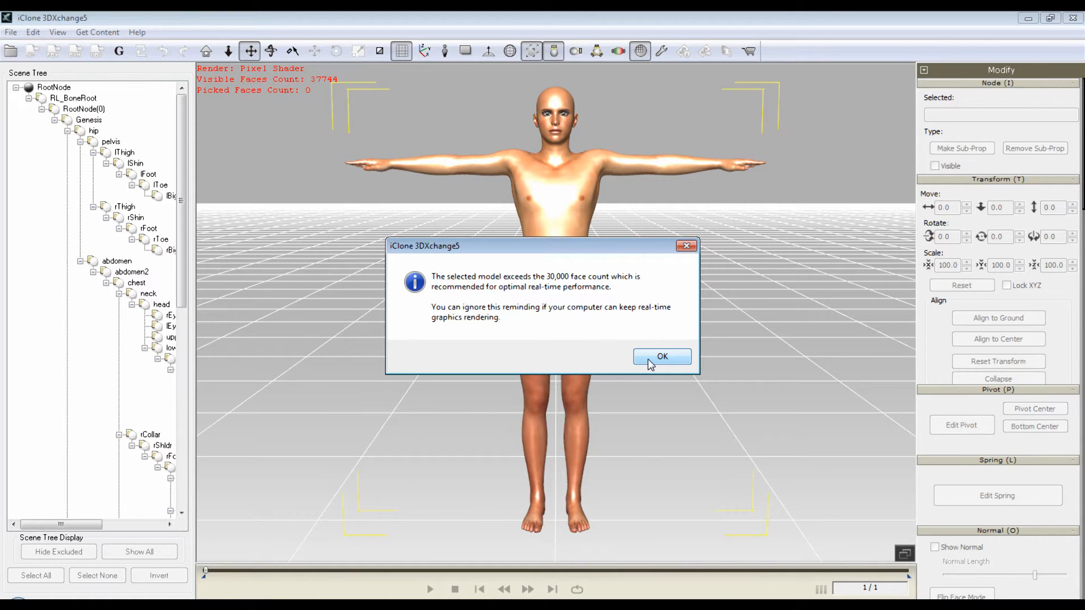
Dismiss the face-count performance warning to reveal the skin-torso material settings.
left_click(661, 356)
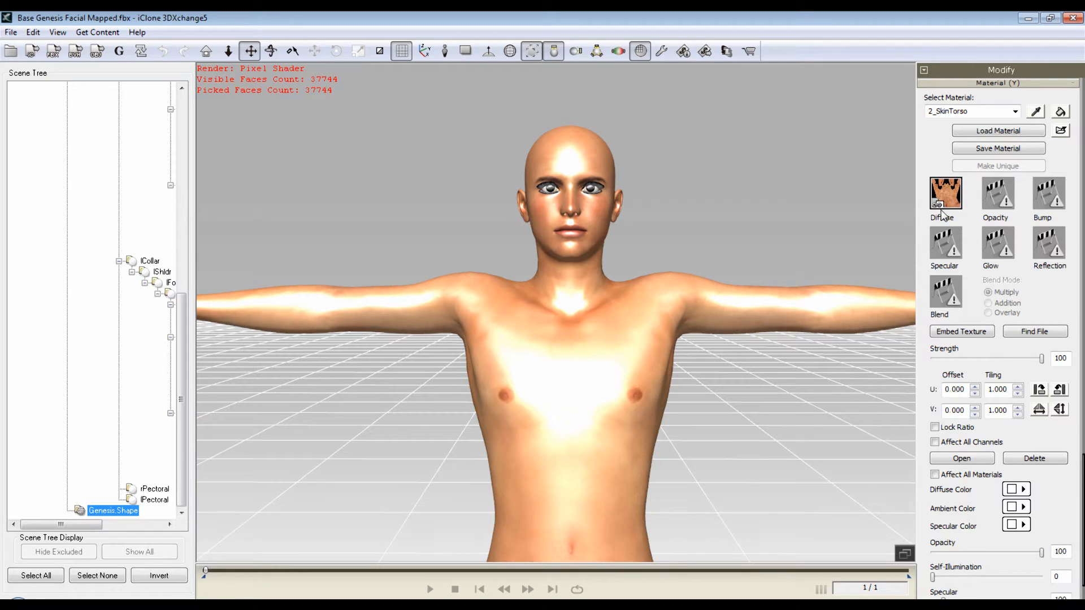
mouse_move(912, 207)
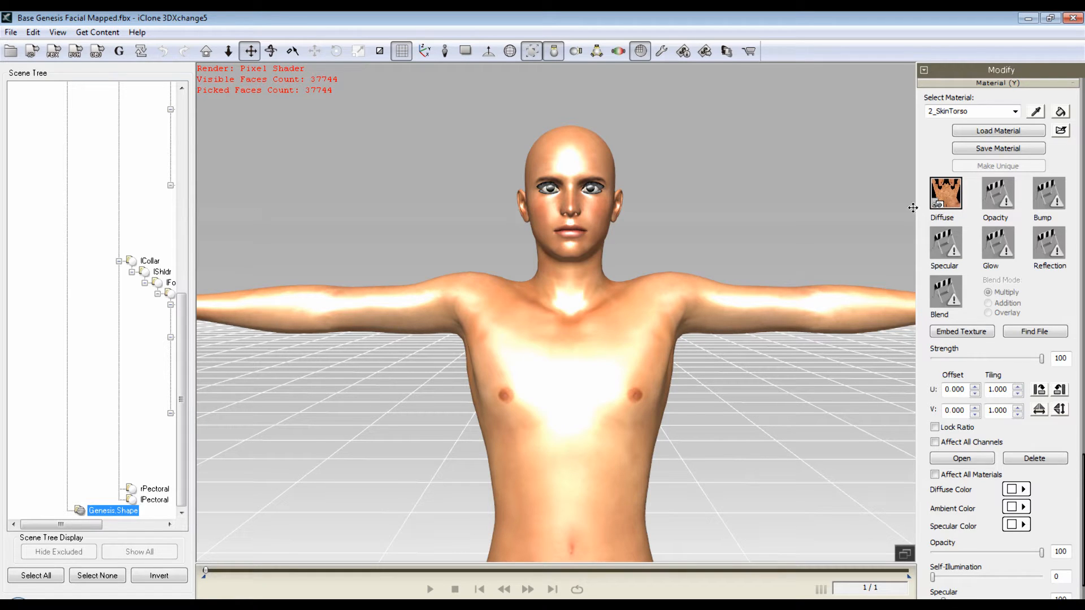
mouse_move(946, 193)
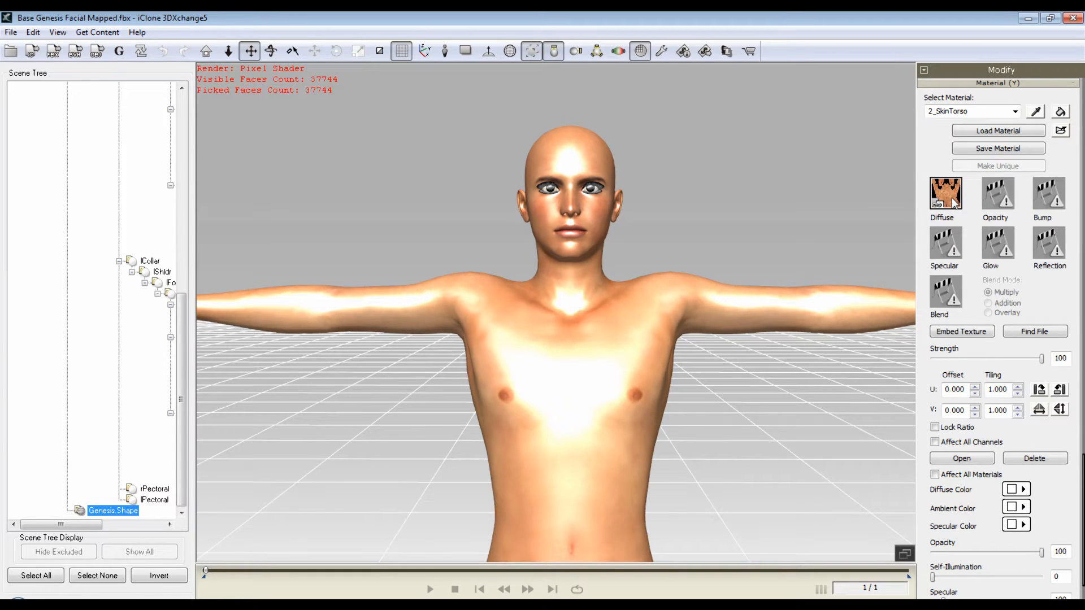
mouse_move(922, 270)
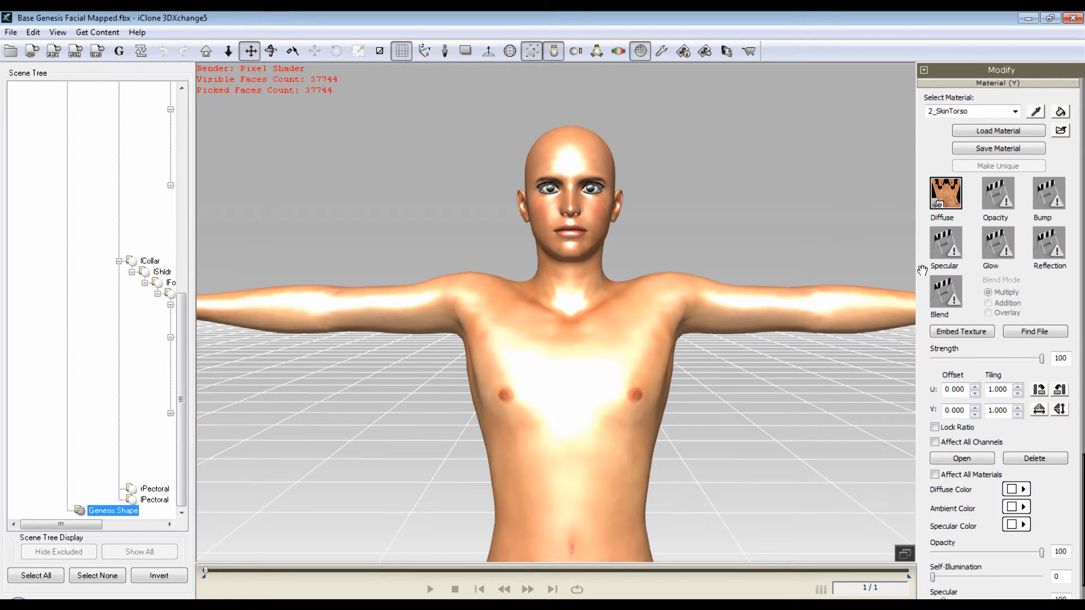
mouse_move(918, 454)
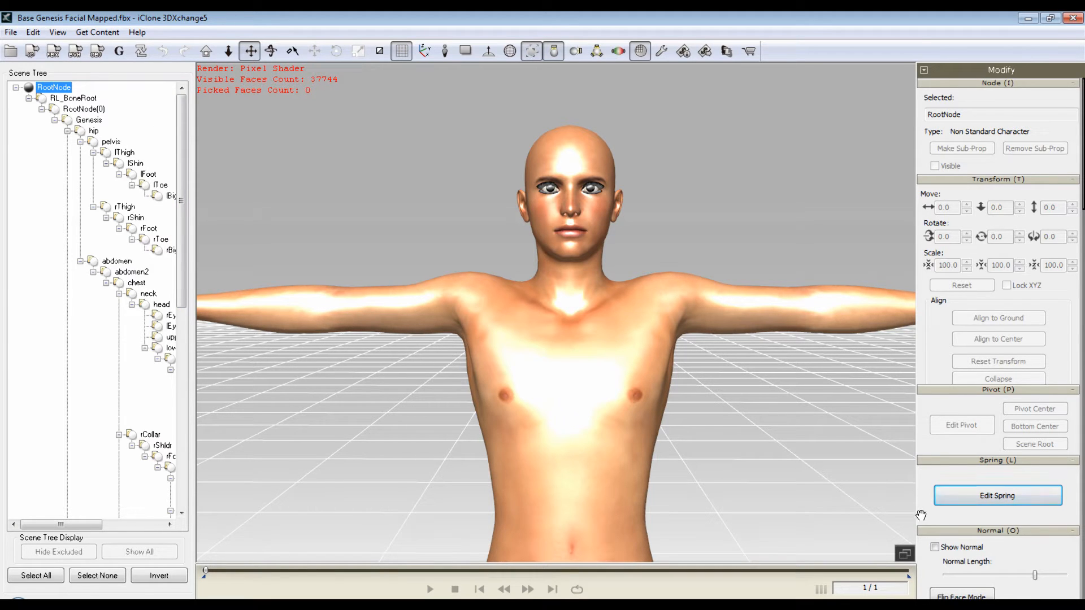
Preview the head.CTRLVSMW, head.CTRLVSMSH and head.CTRLVSML mouth-shape morphs on the face.
scroll("down", 3)
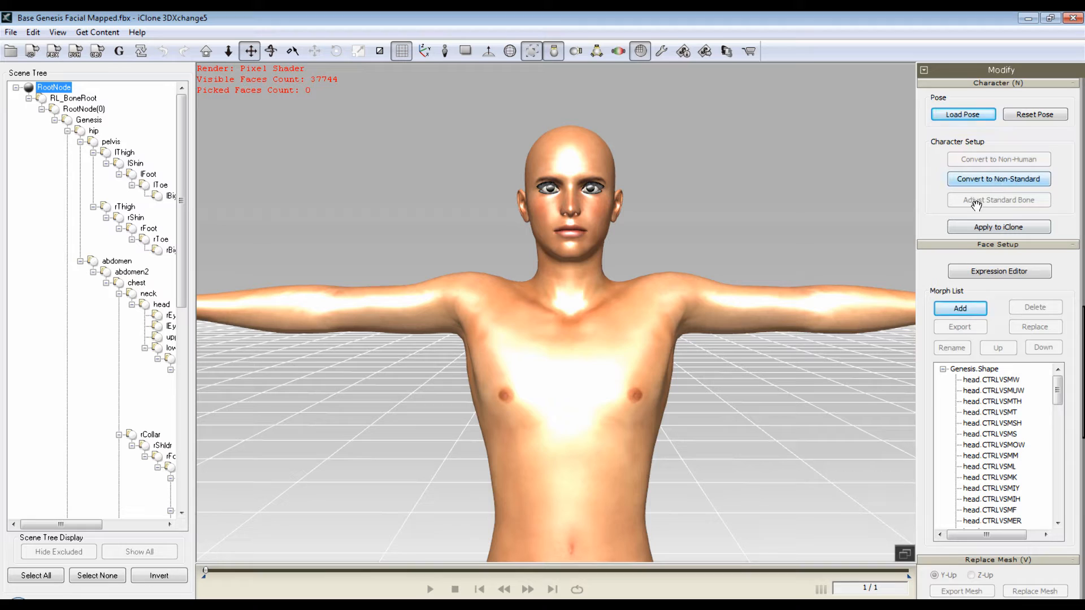
left_click(990, 379)
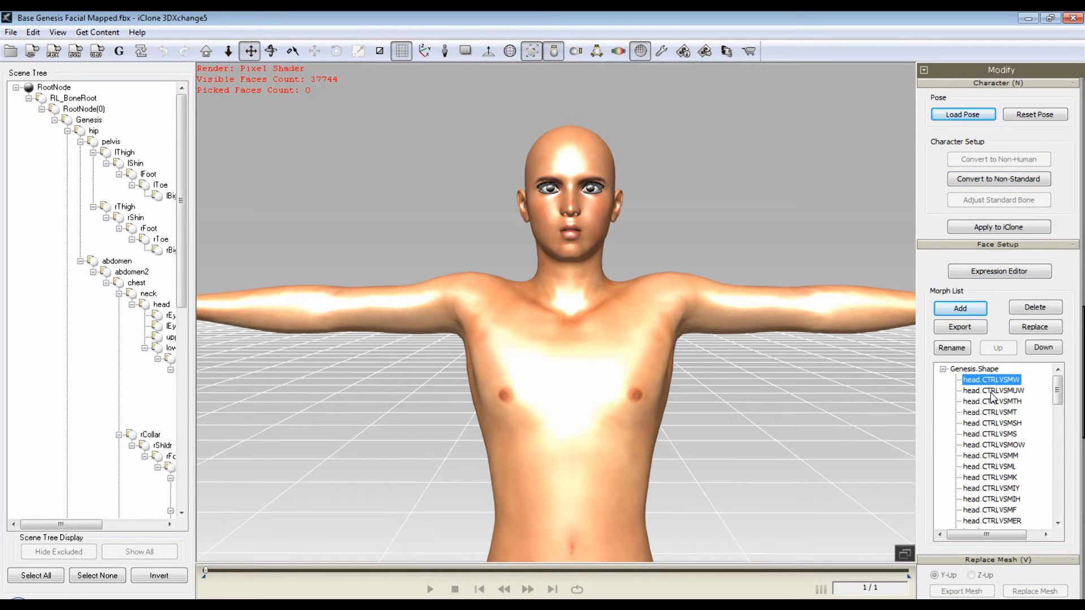
left_click(991, 423)
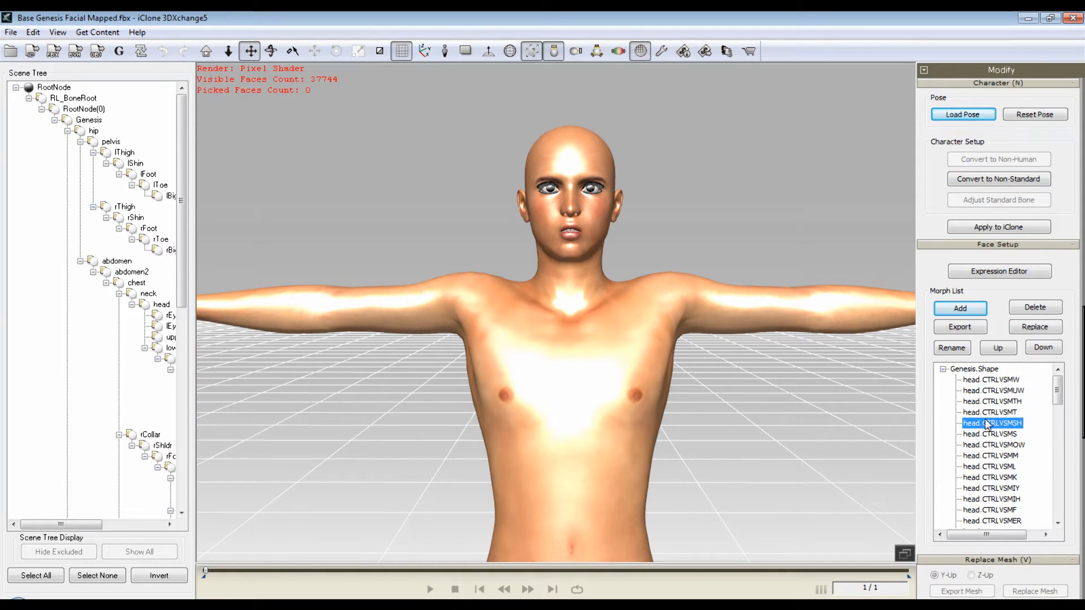
left_click(990, 466)
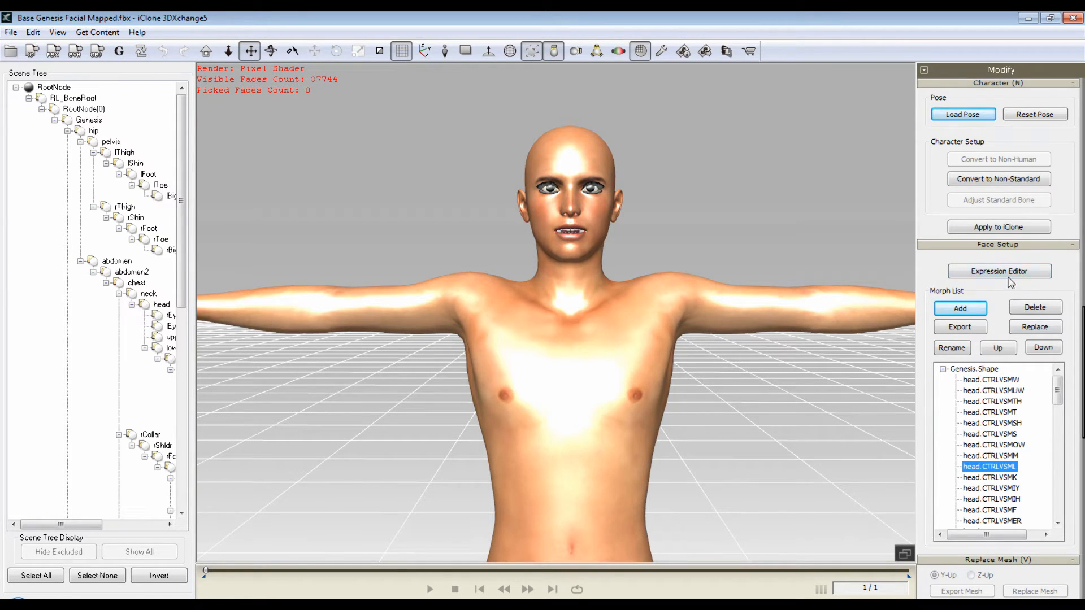
mouse_move(953, 418)
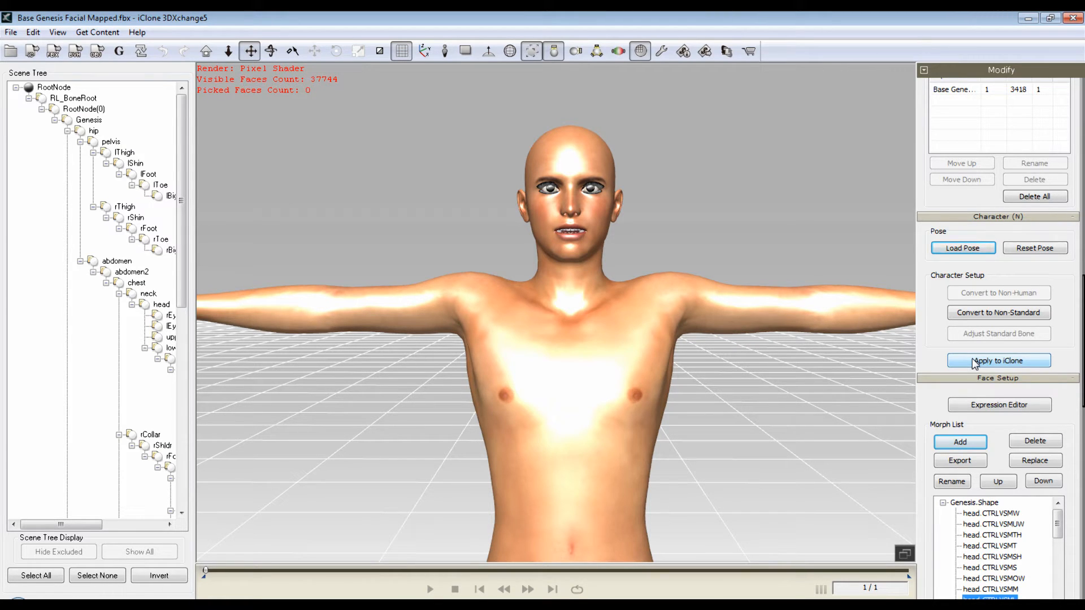
Apply the converted Genesis character to iClone 5 Pro.
left_click(998, 361)
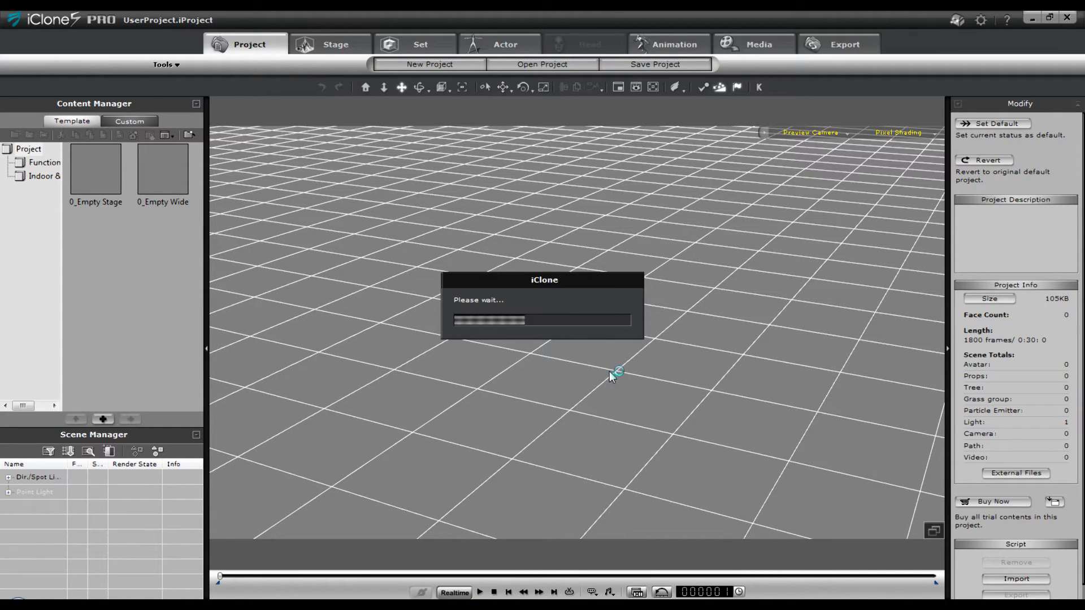
mouse_move(571, 384)
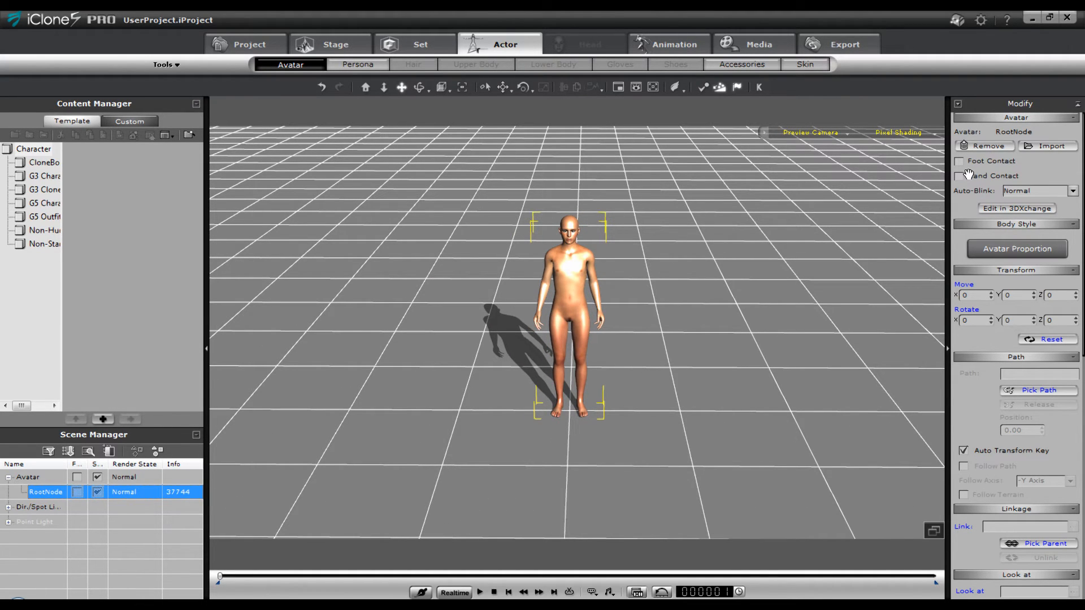
Put the avatar's feet on the ground, move the view toward its face, and open Animation.
left_click(959, 161)
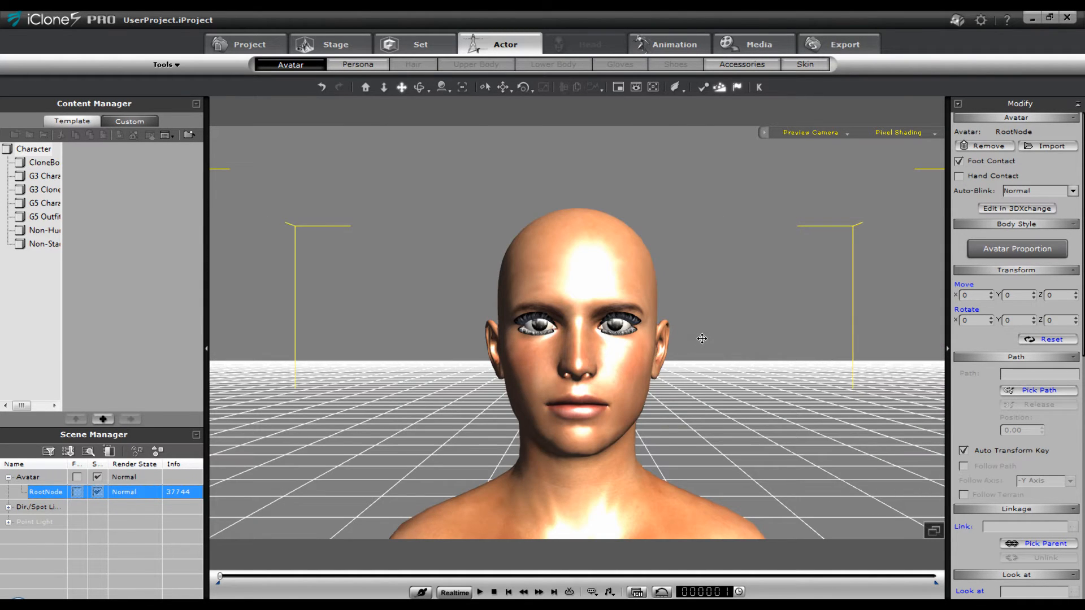
left_click_drag(702, 339, 536, 357)
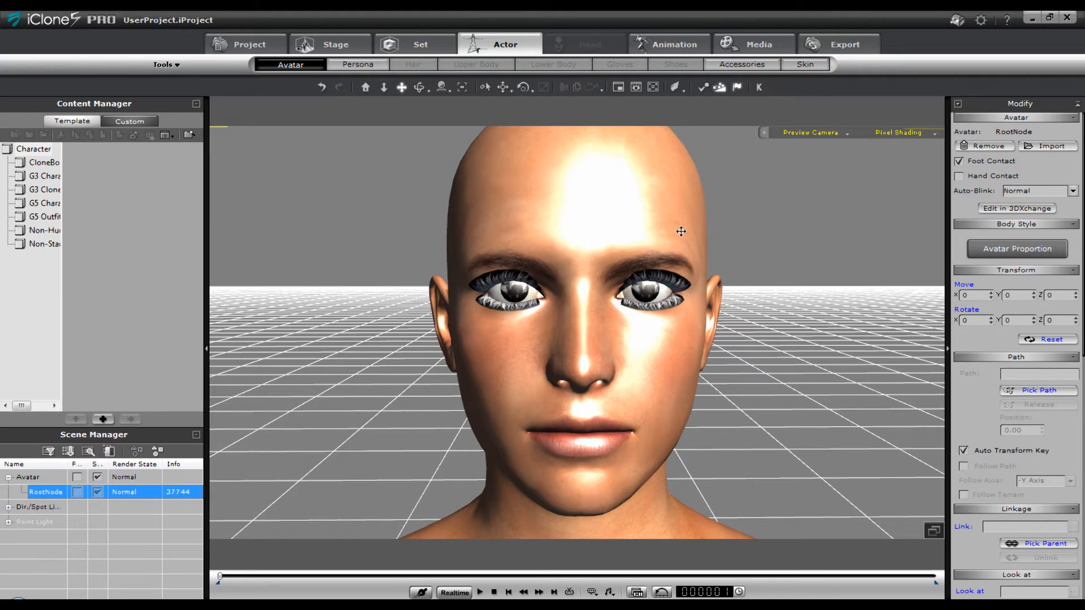
mouse_move(578, 493)
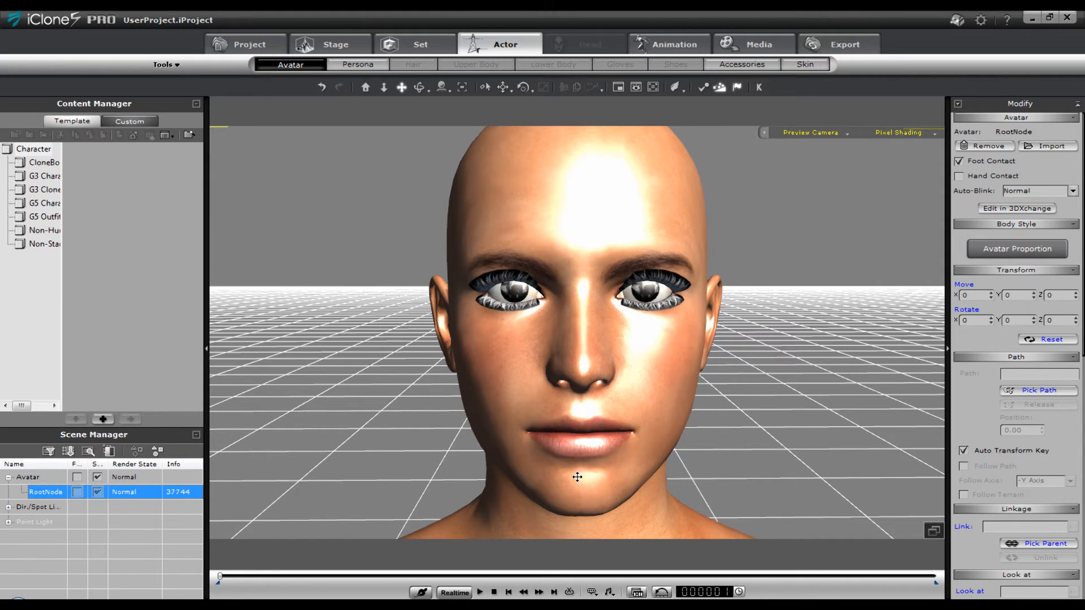
mouse_move(649, 269)
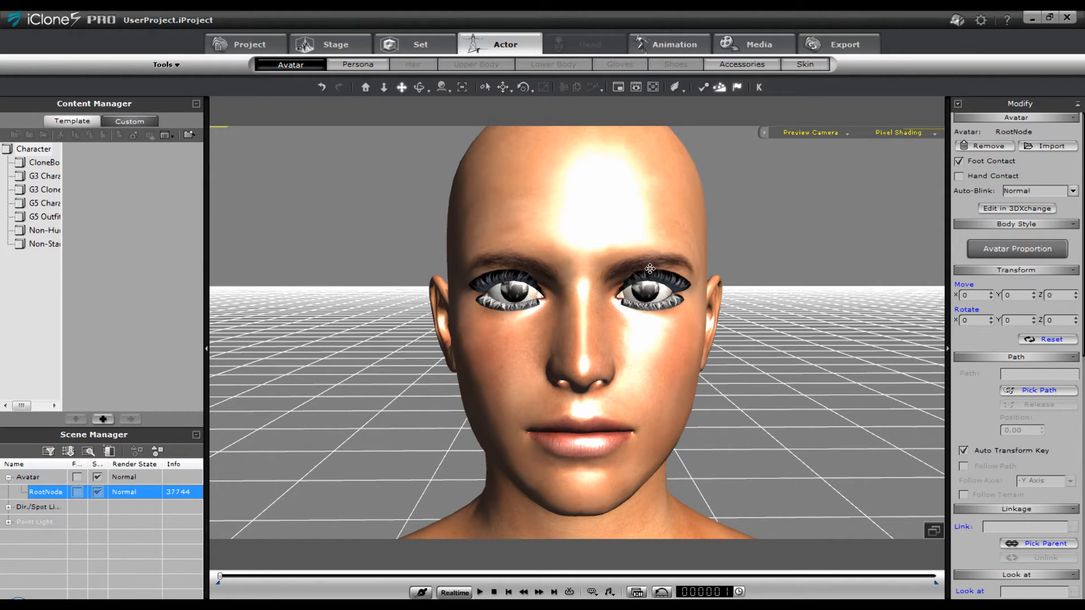
mouse_move(625, 243)
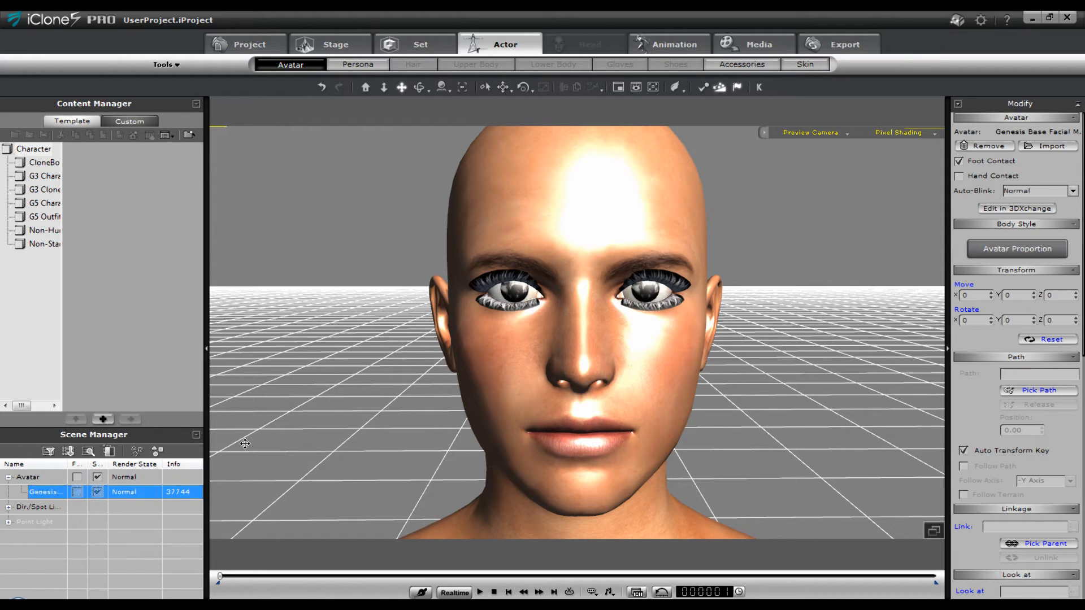
mouse_move(55, 493)
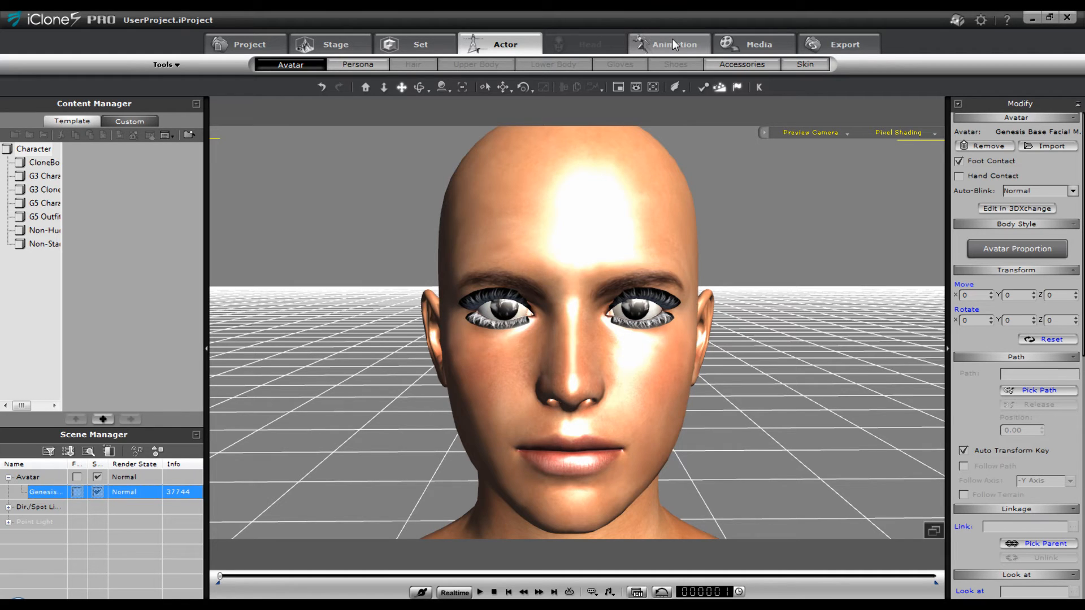
left_click(676, 44)
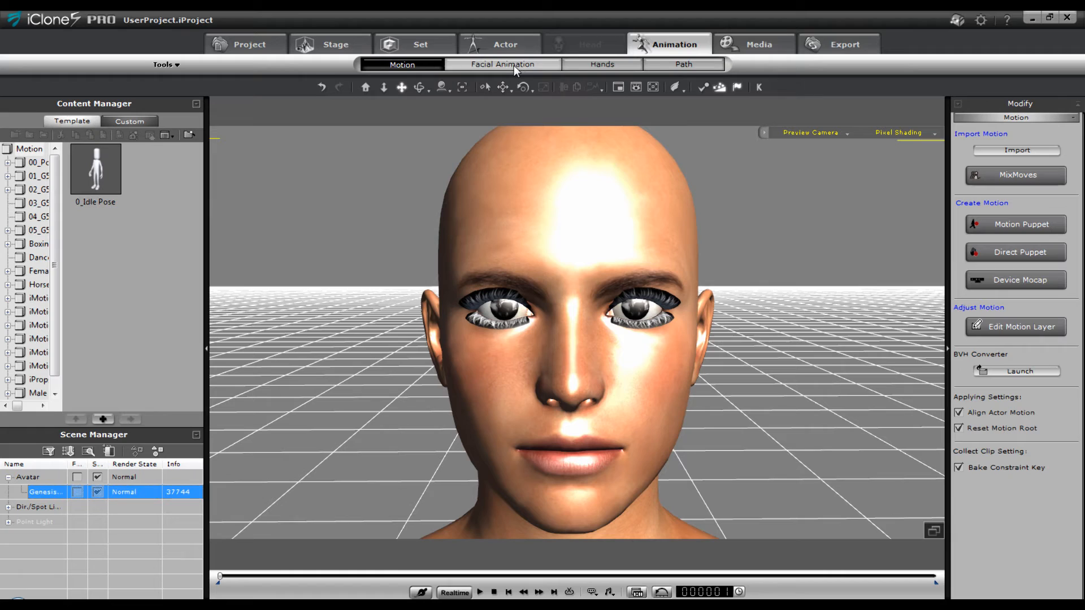
Open Facial Animation and launch the Text-to-Speech Editor.
left_click(503, 63)
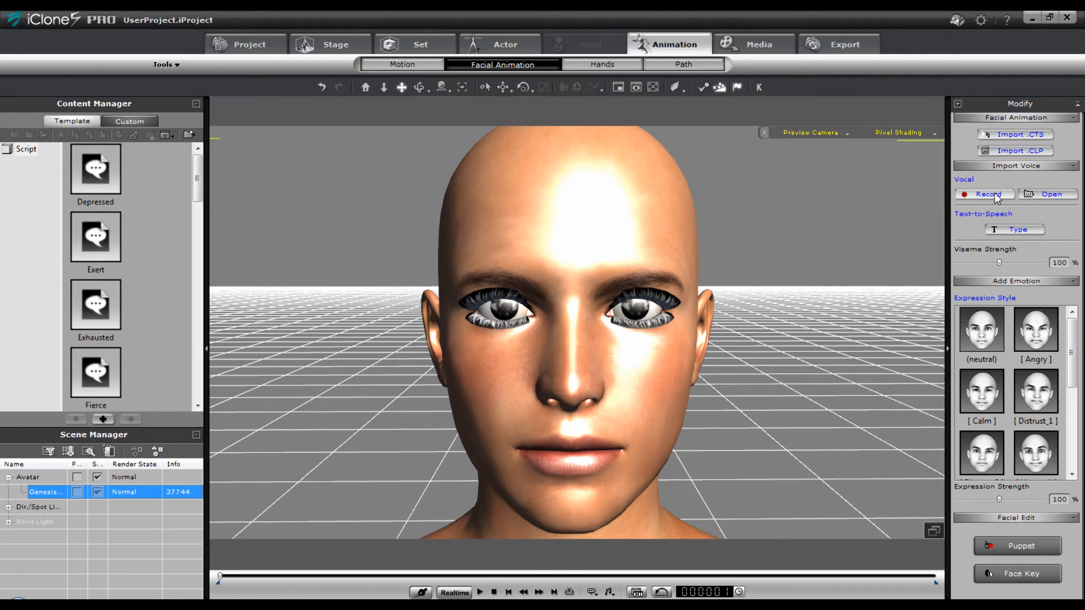
mouse_move(1038, 198)
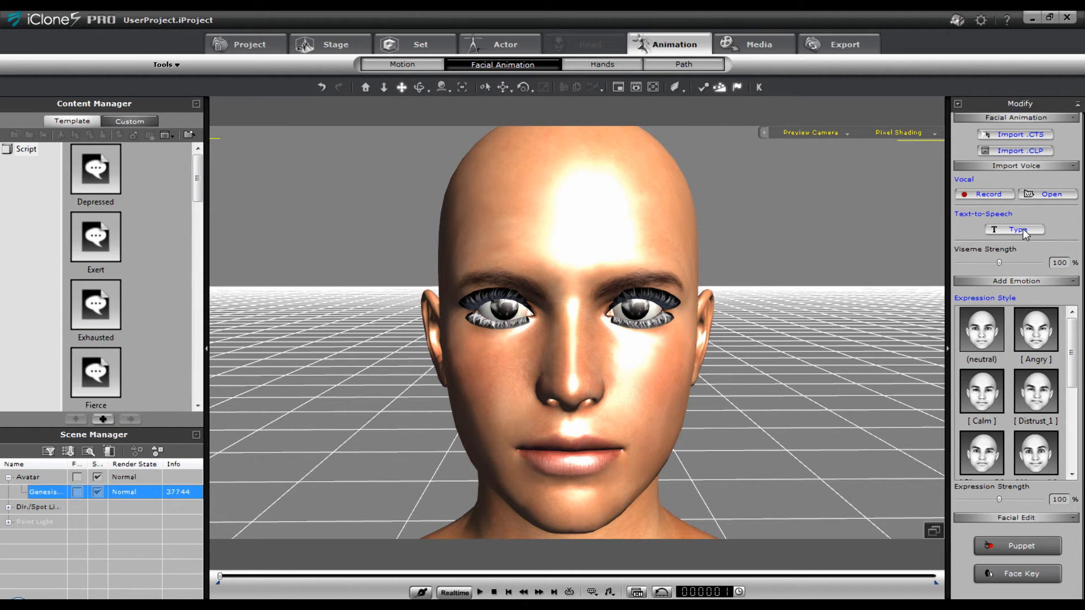
left_click(1015, 229)
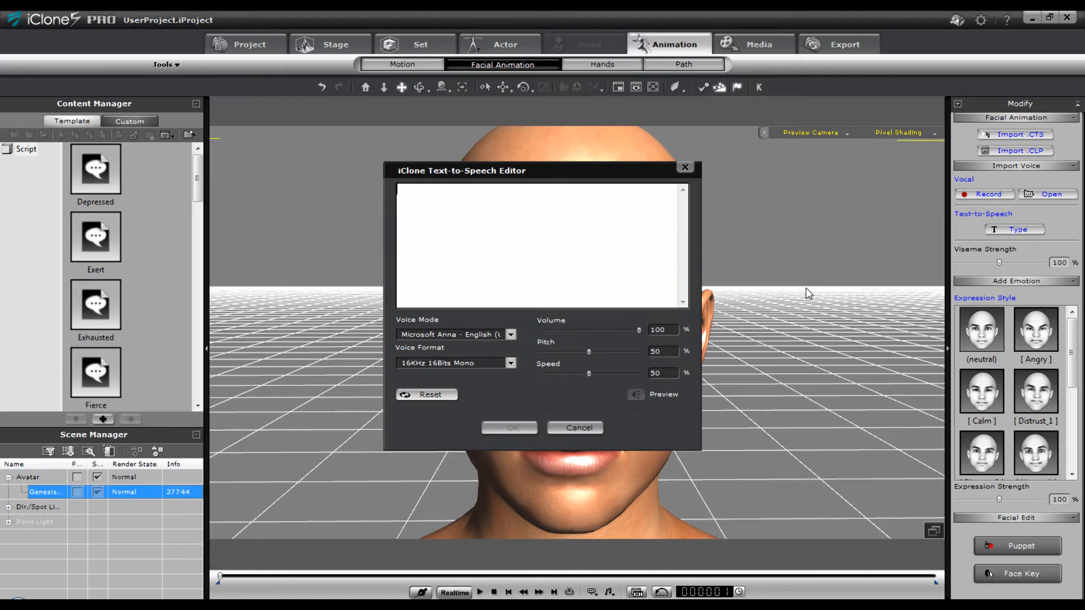
Enter 'Test Text to Speech option', preview it, and lower pitch to 21 and speed to 42.
type("Test Text to Sp")
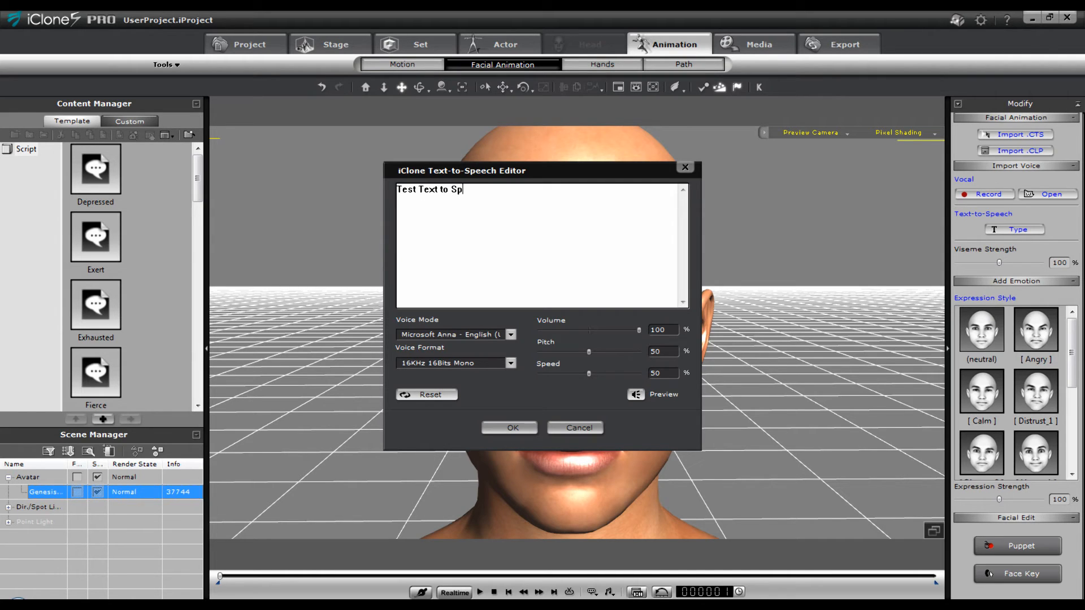
type("eech opti")
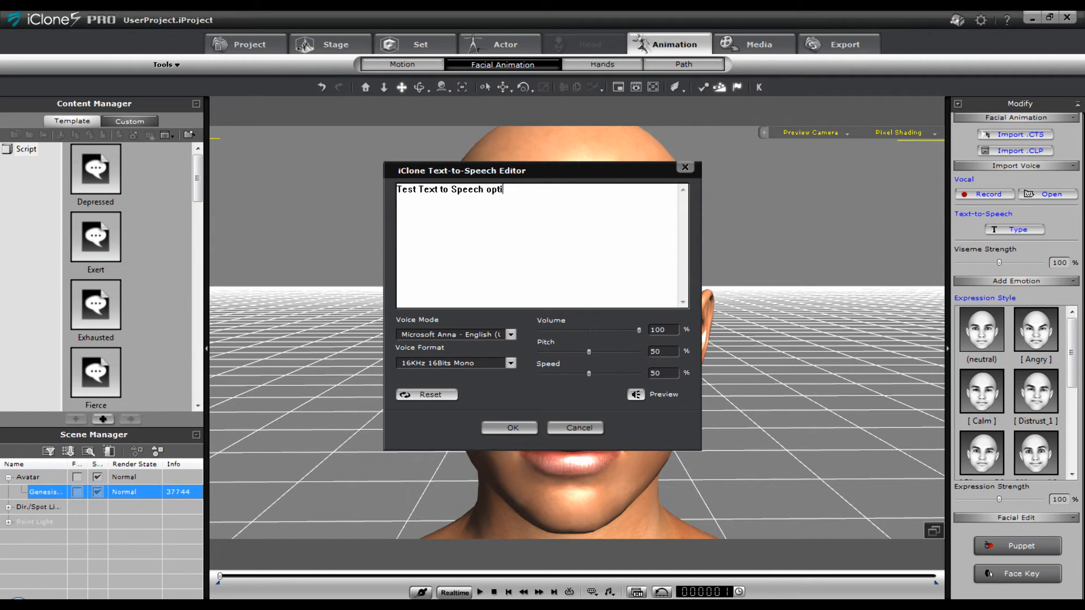
type("on")
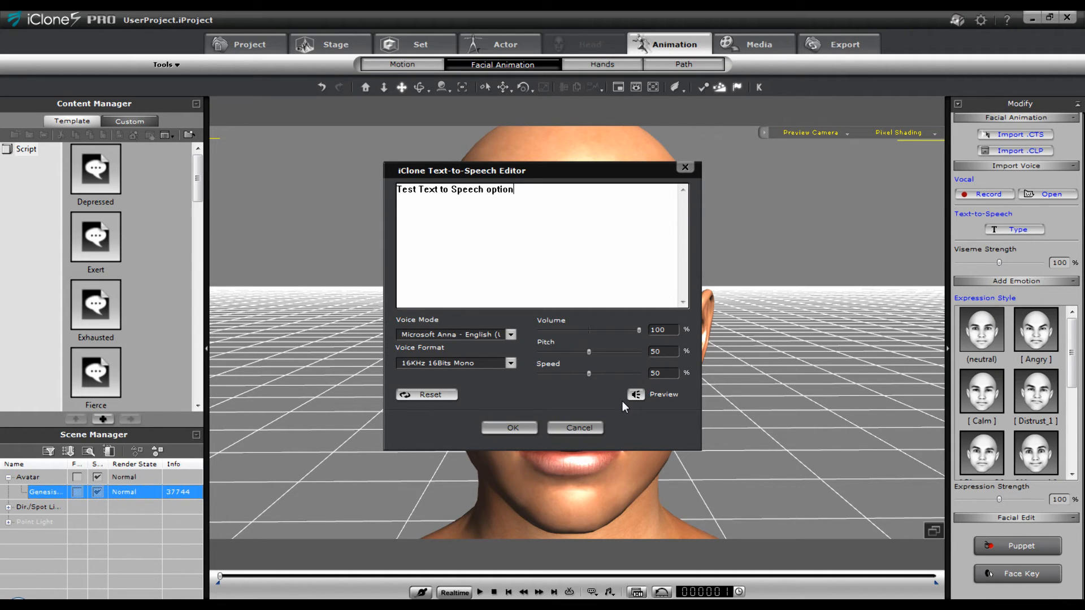
left_click(636, 394)
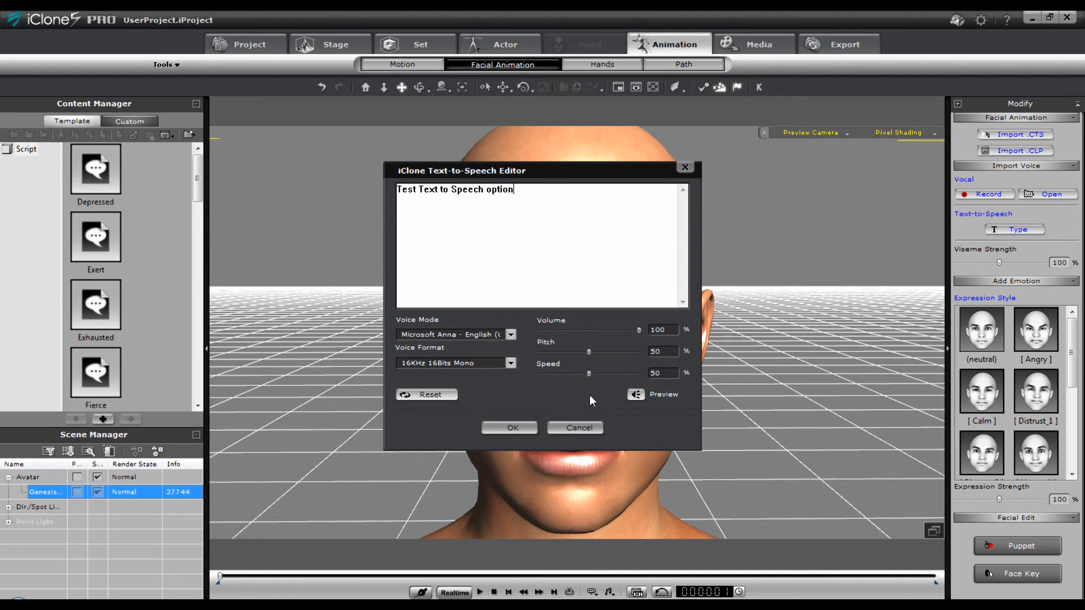
left_click_drag(589, 351, 588, 351)
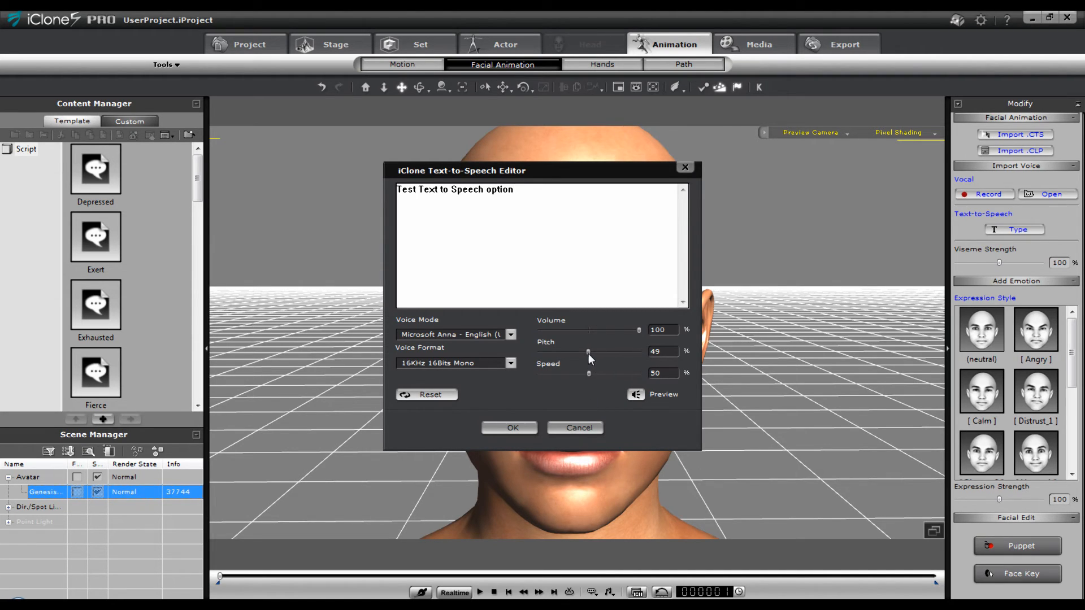
left_click_drag(589, 351, 558, 351)
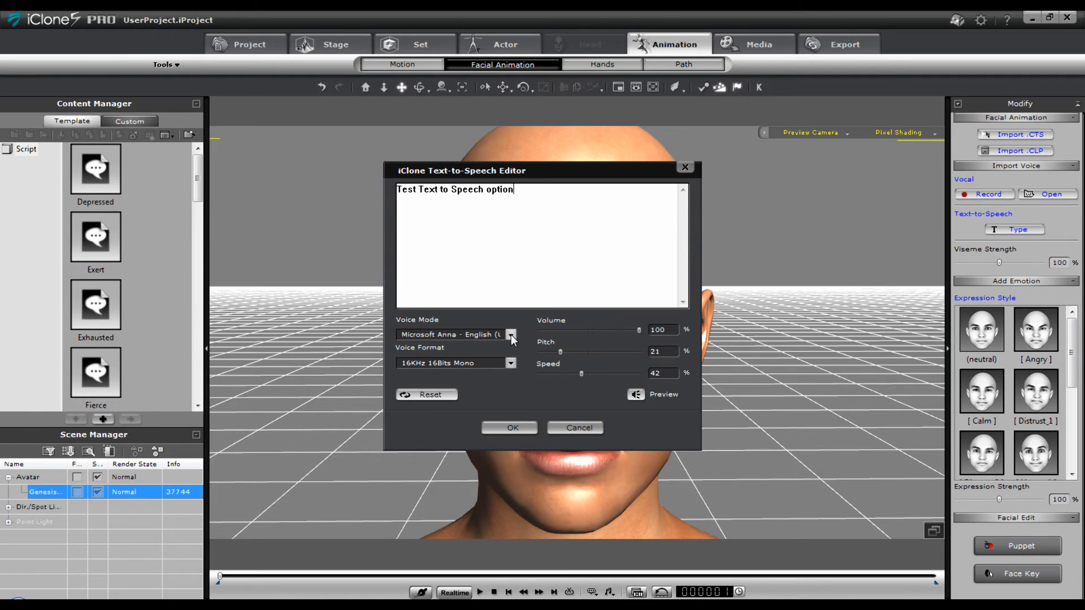
Try the LH Michael voice at pitch 44, then switch to the LH Michelle voice.
left_click(511, 334)
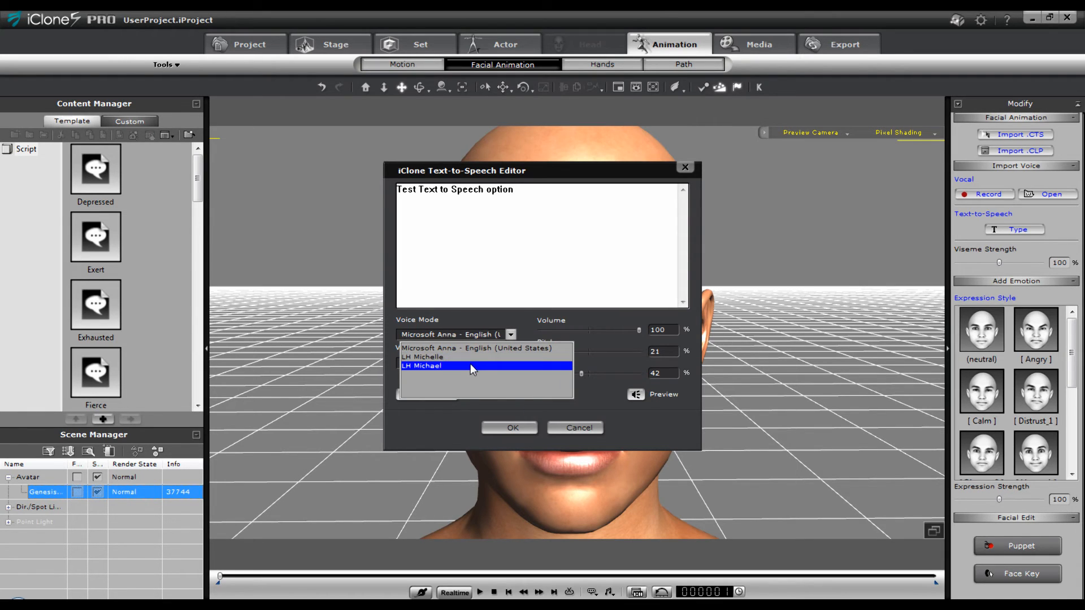
left_click(421, 365)
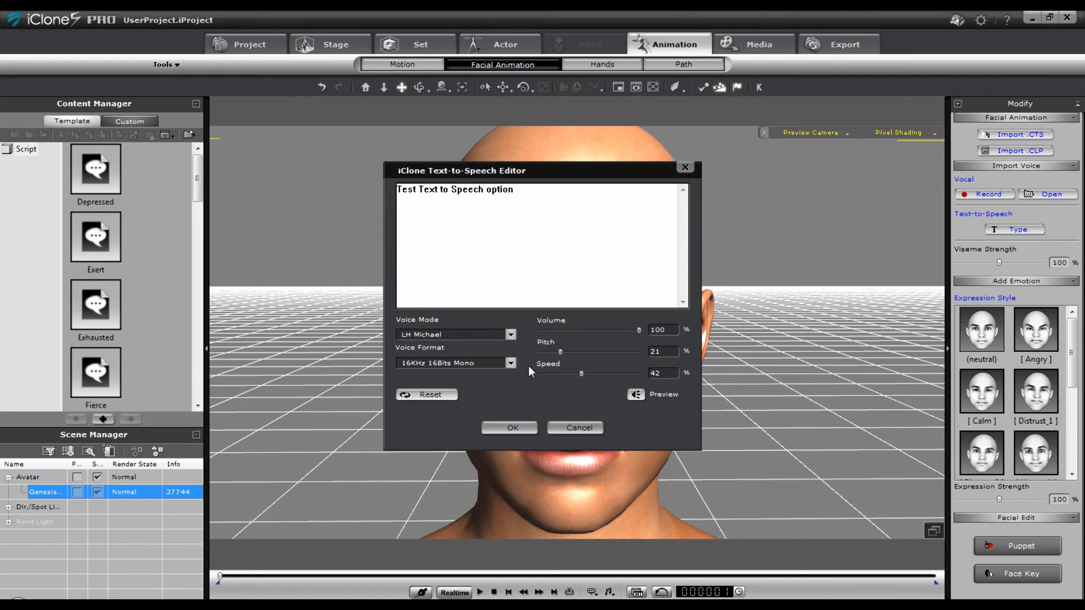
left_click_drag(560, 351, 583, 351)
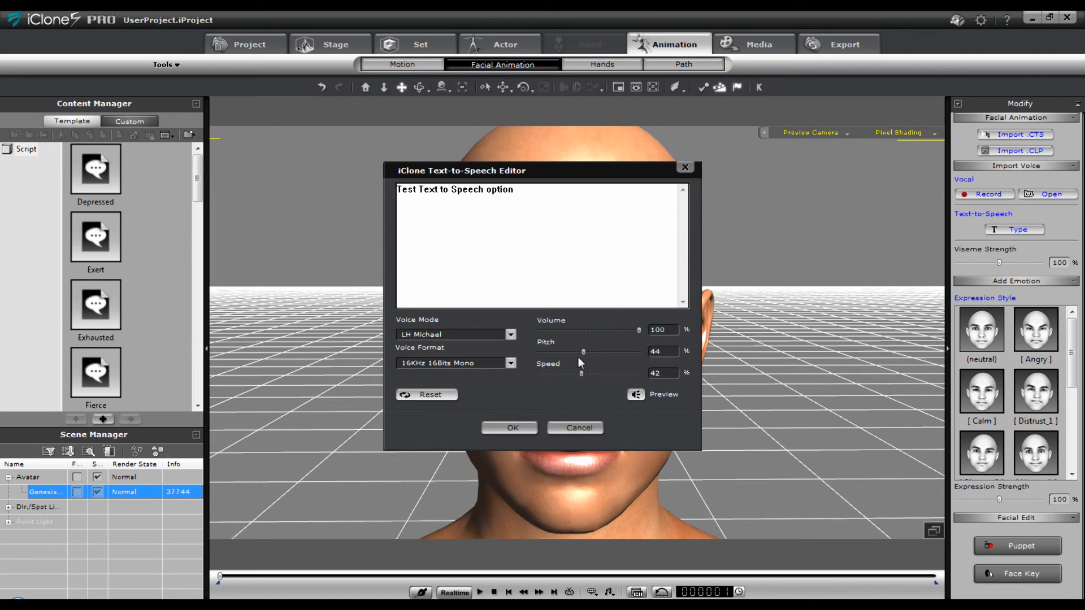
left_click(636, 394)
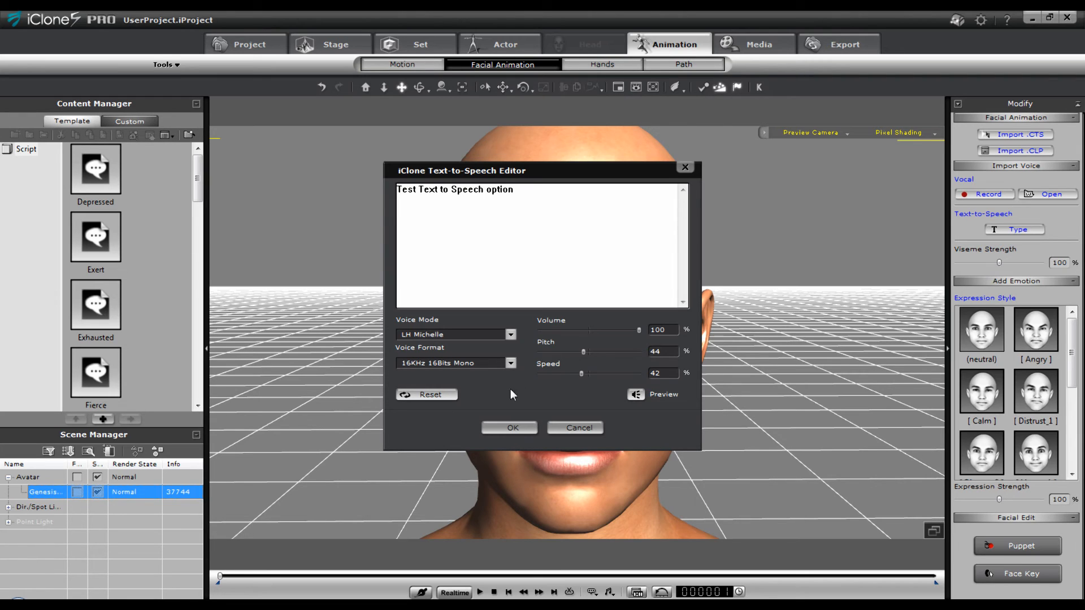
left_click(511, 334)
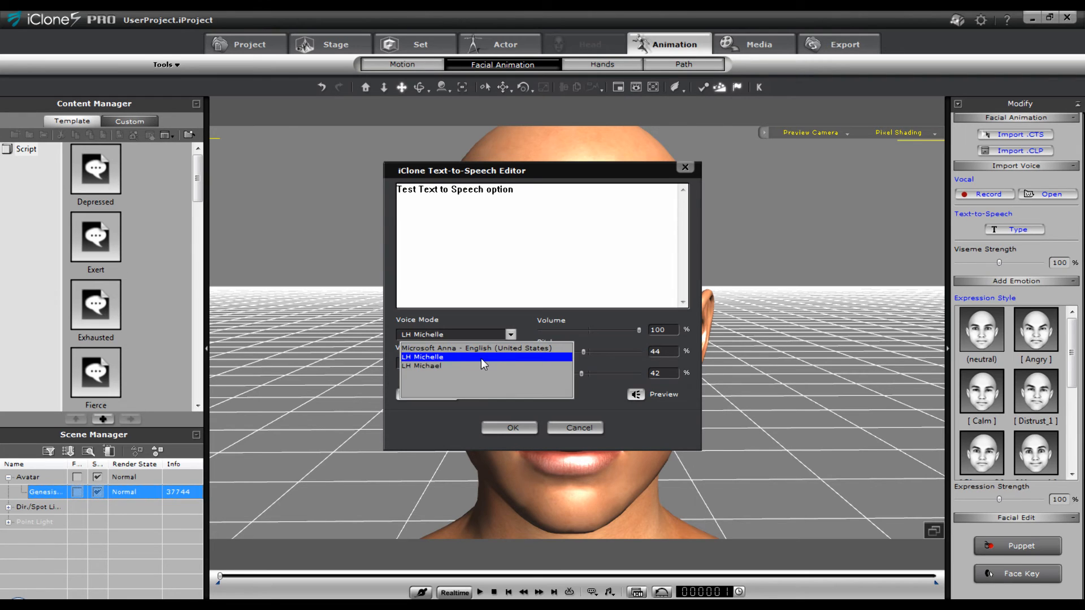
left_click(509, 428)
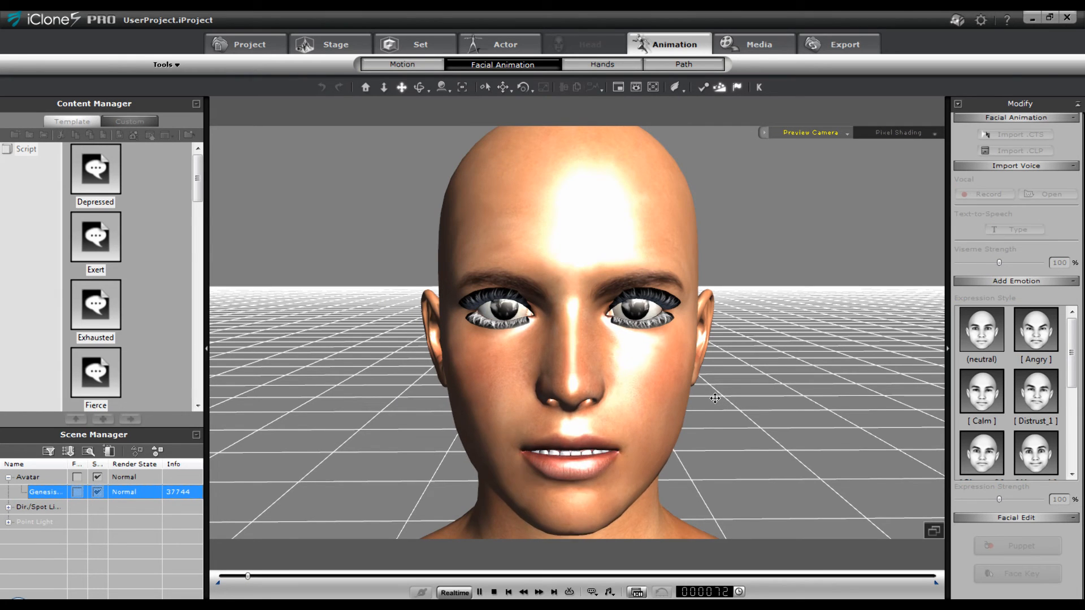
Play back the Genesis character's lip-synced line in the viewport, then switch to the Project tools.
left_click(482, 591)
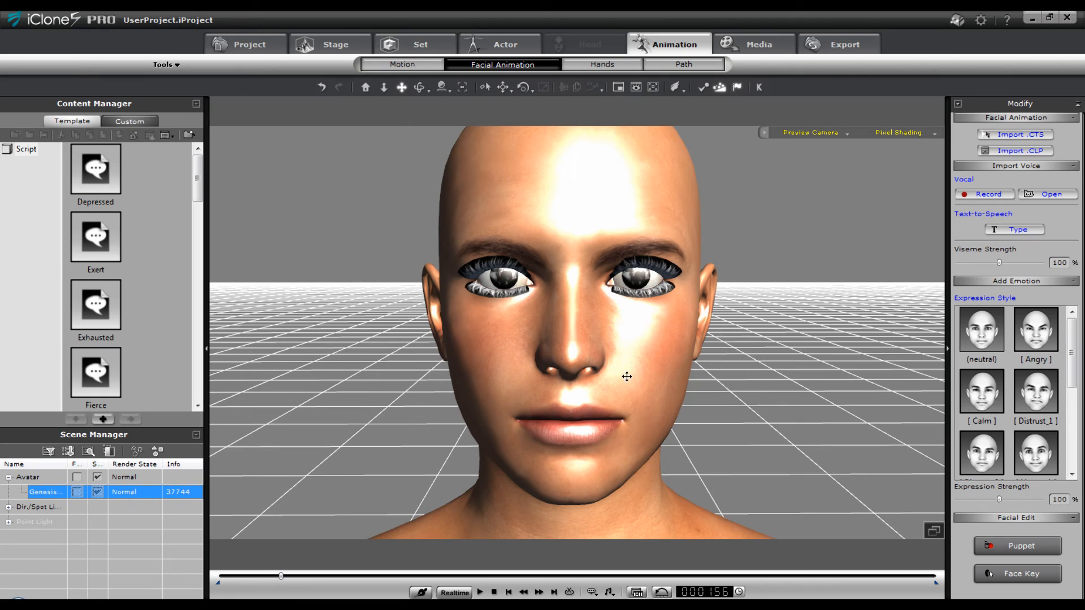
mouse_move(618, 377)
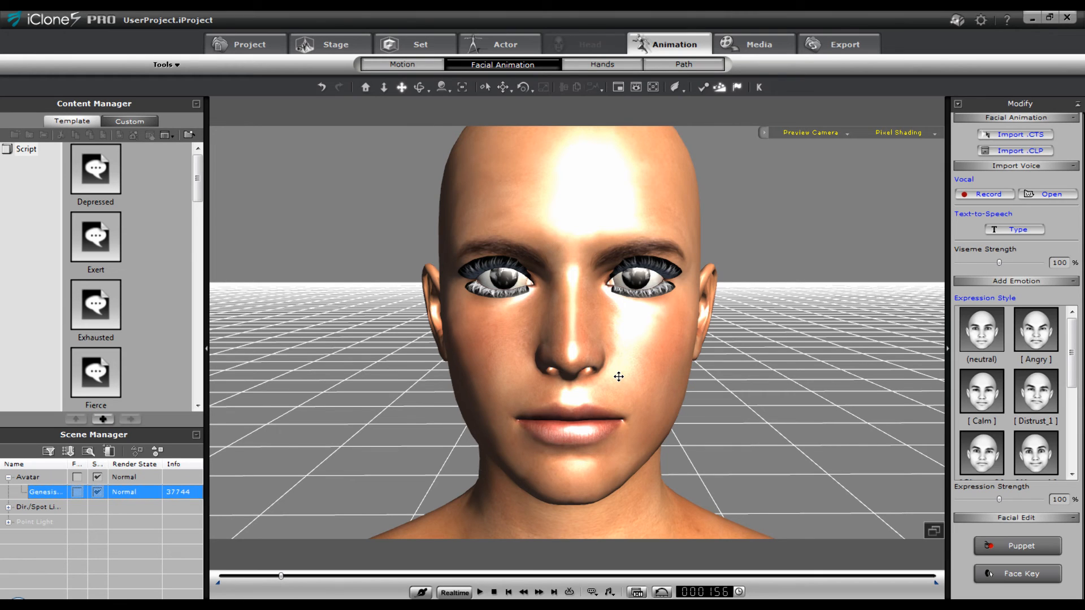
left_click(244, 44)
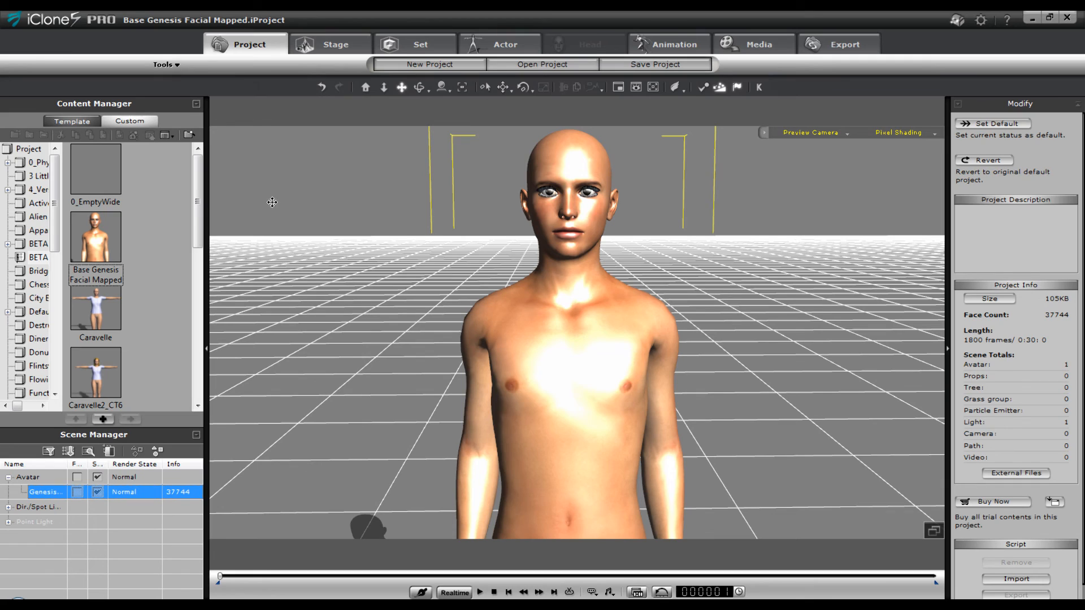
mouse_move(504, 293)
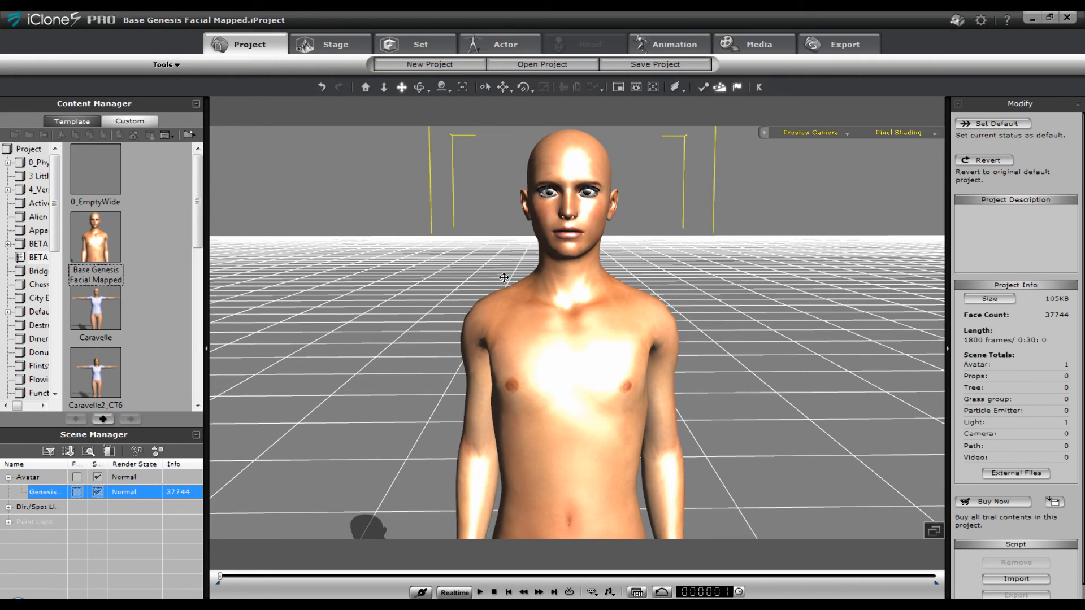
mouse_move(645, 280)
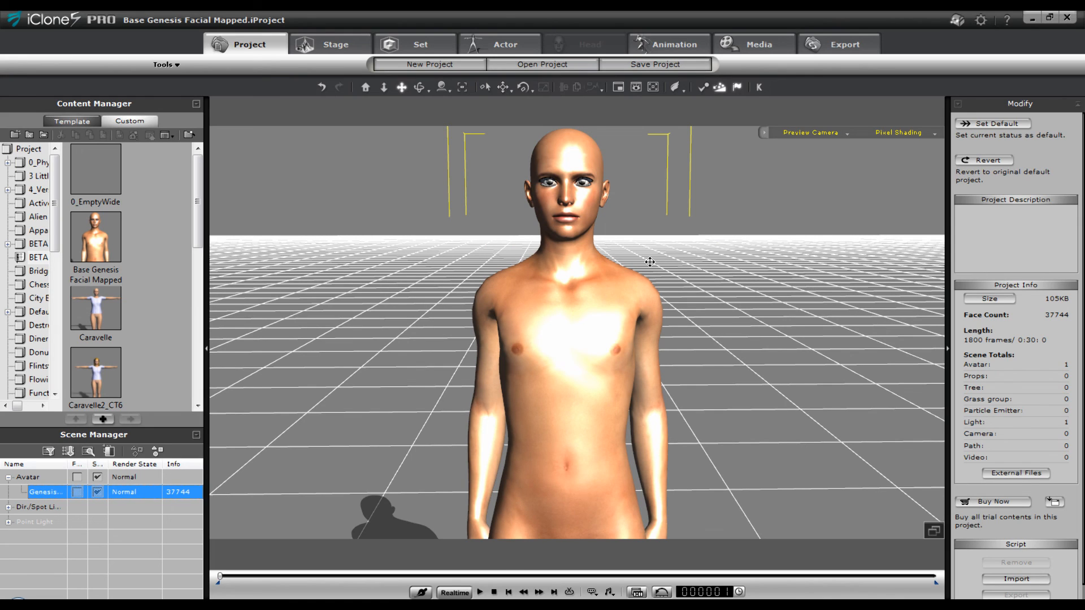
mouse_move(658, 263)
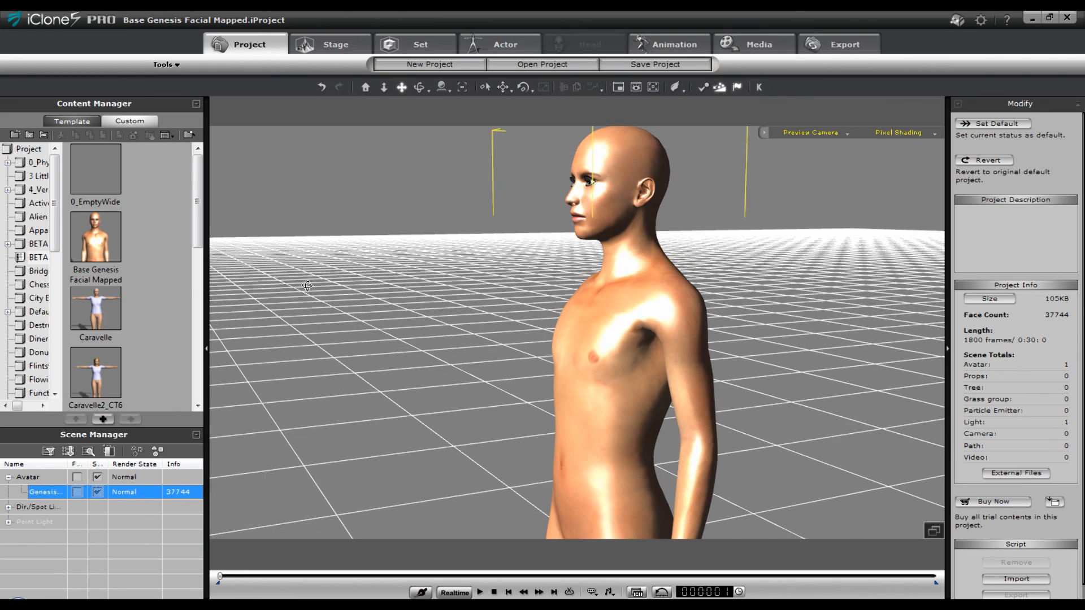
mouse_move(457, 292)
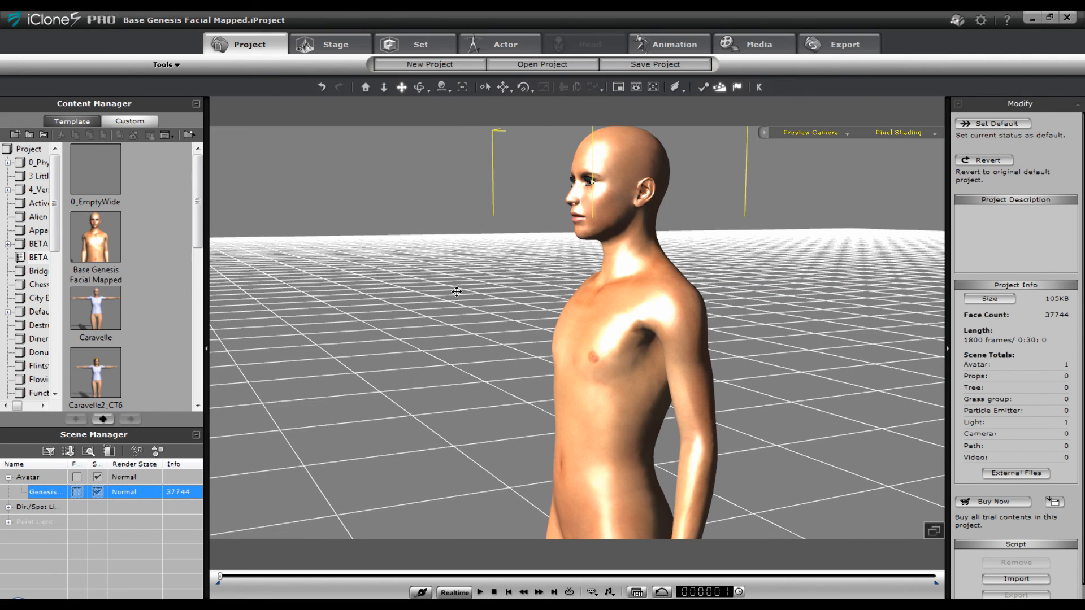